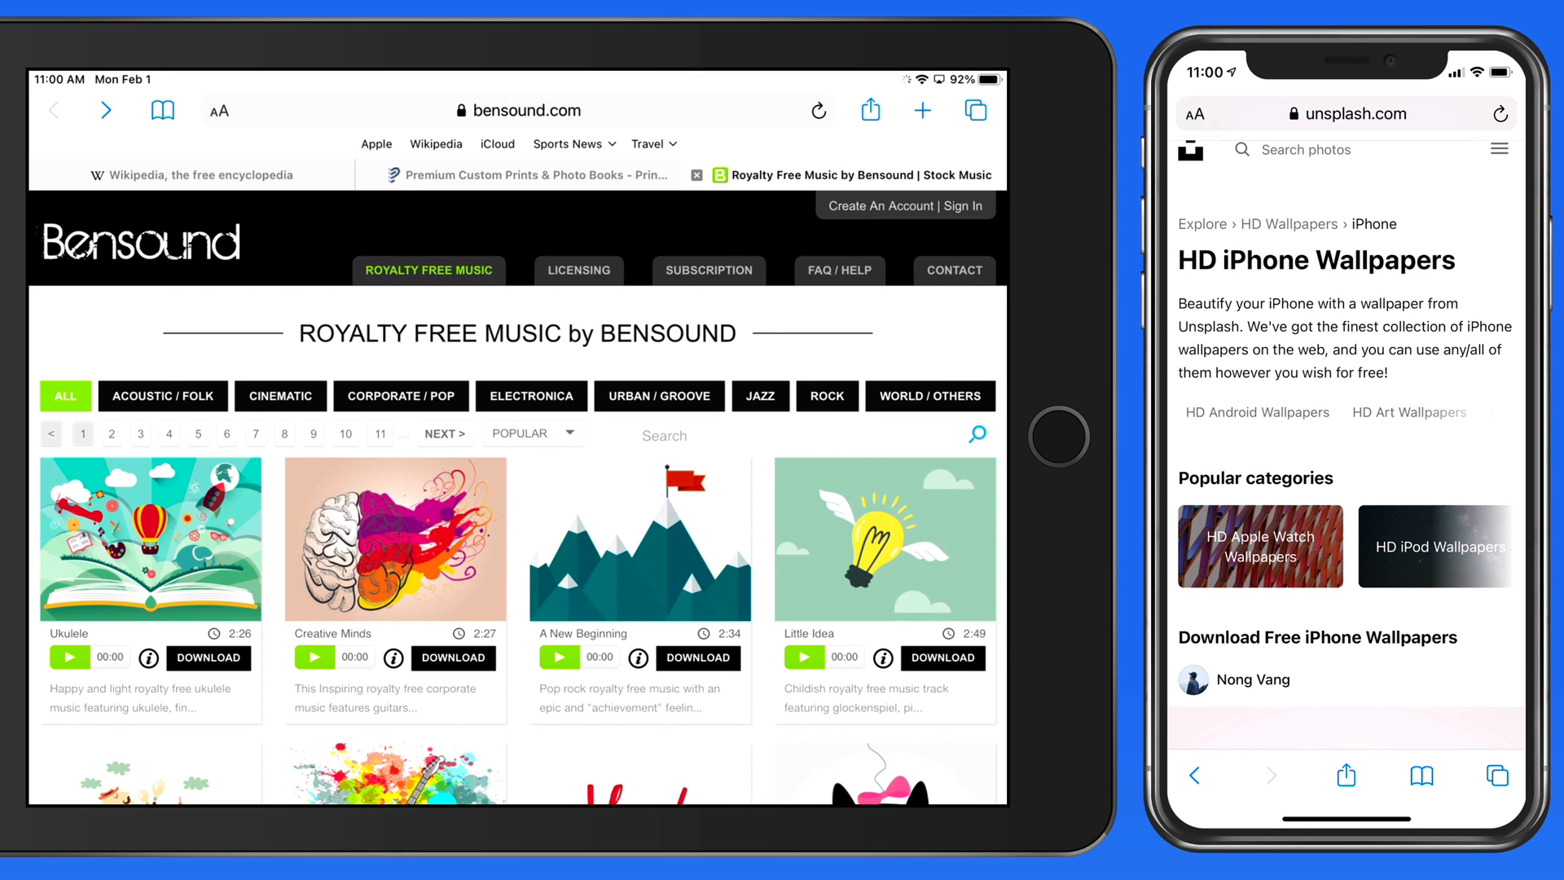
# - Scroll the Bensound page to the track grid showing A New Beginning's download button
pyautogui.scroll(-3)
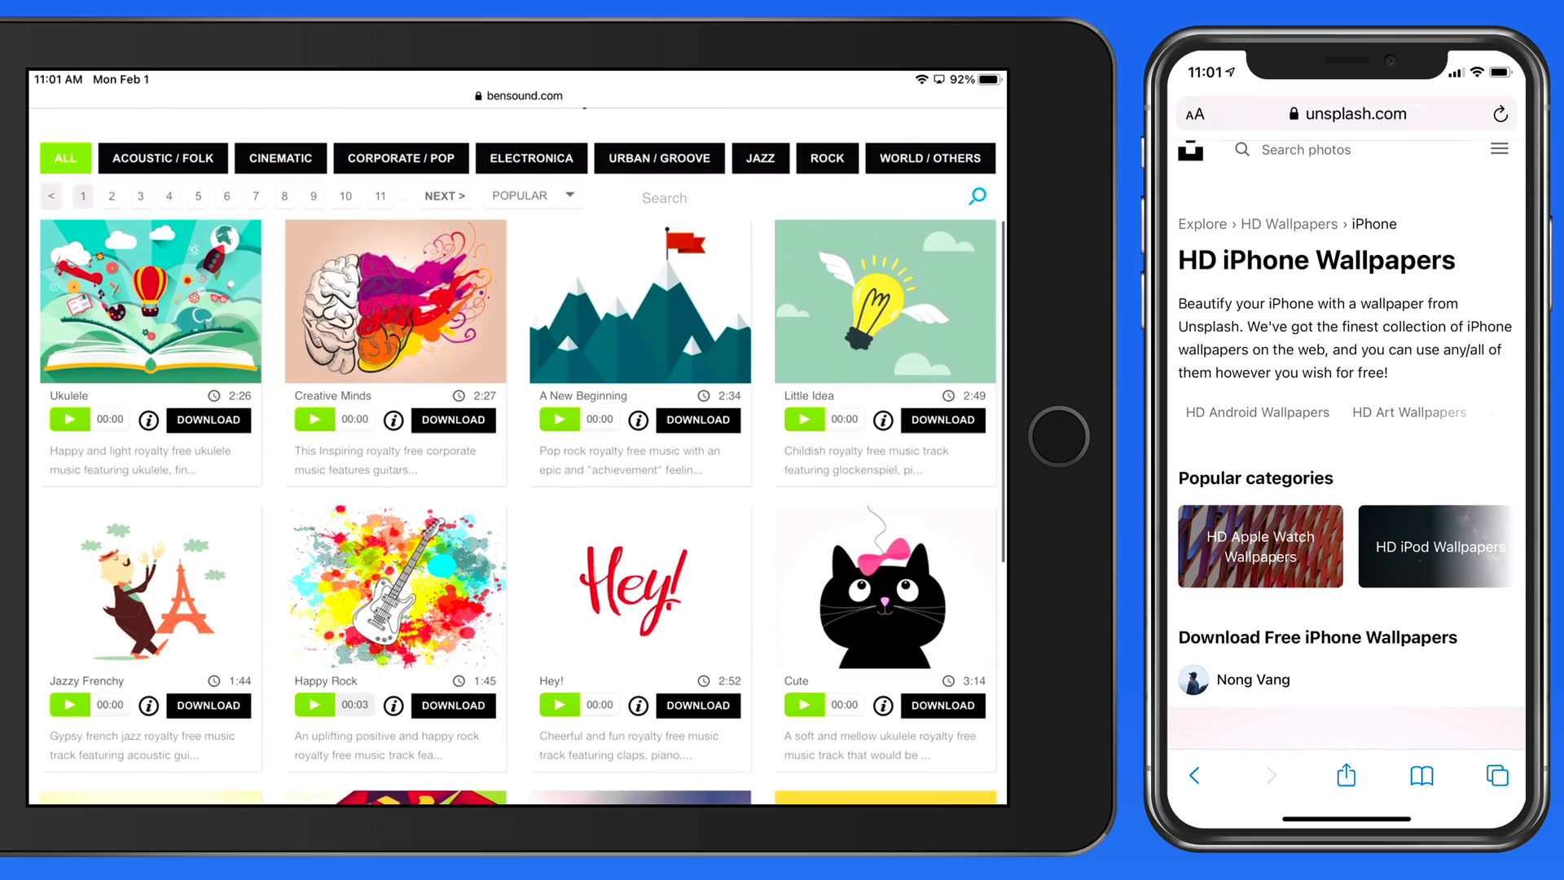
pyautogui.click(560, 419)
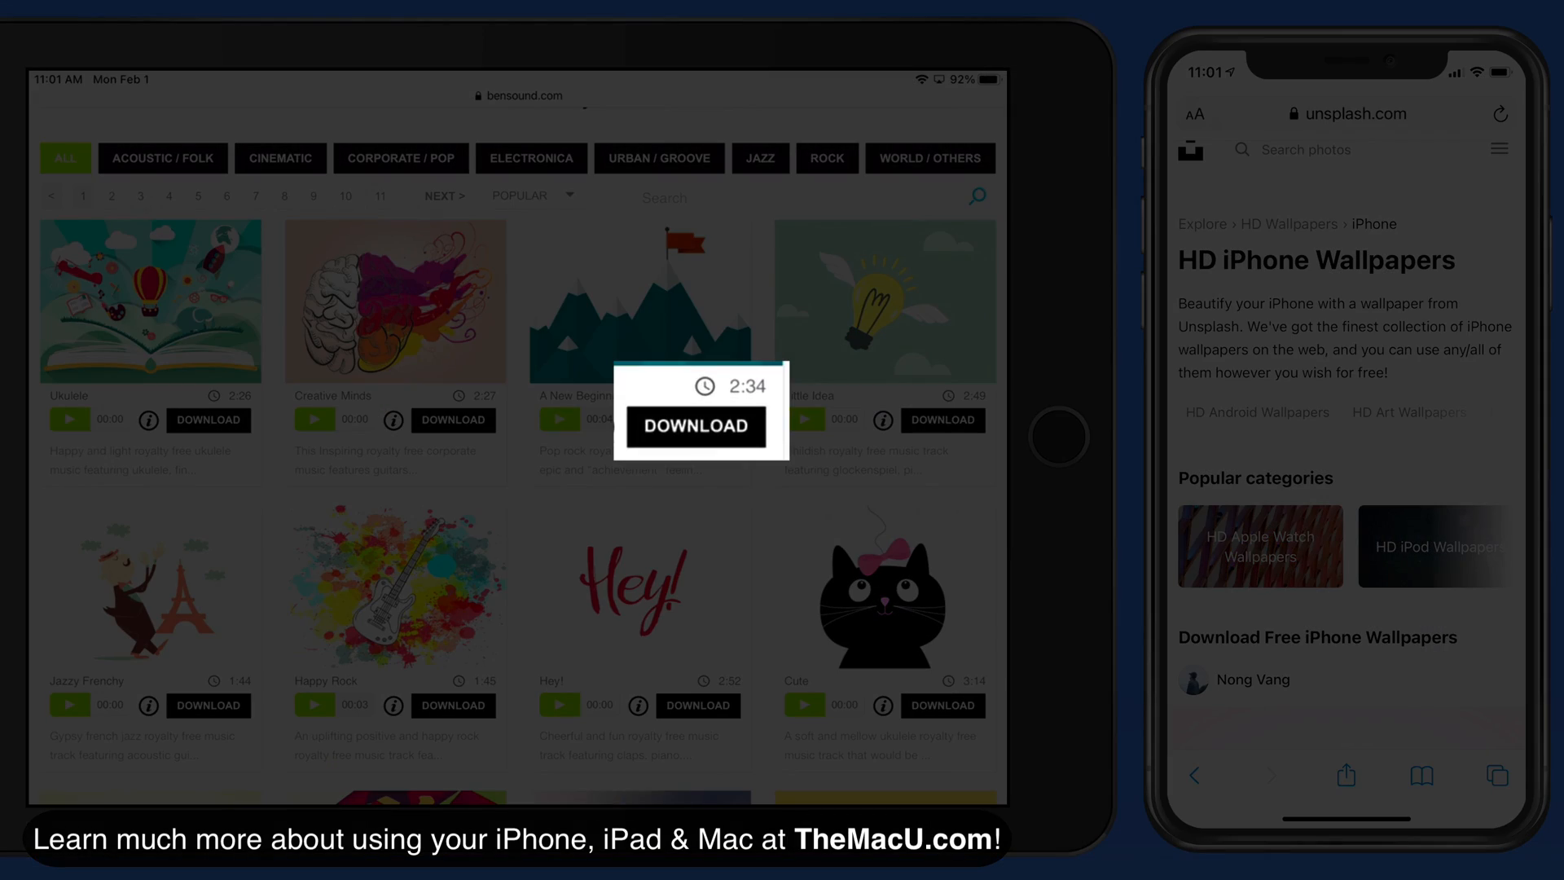
# - Download A New Beginning with the free license and view it in the downloads list
pyautogui.click(696, 427)
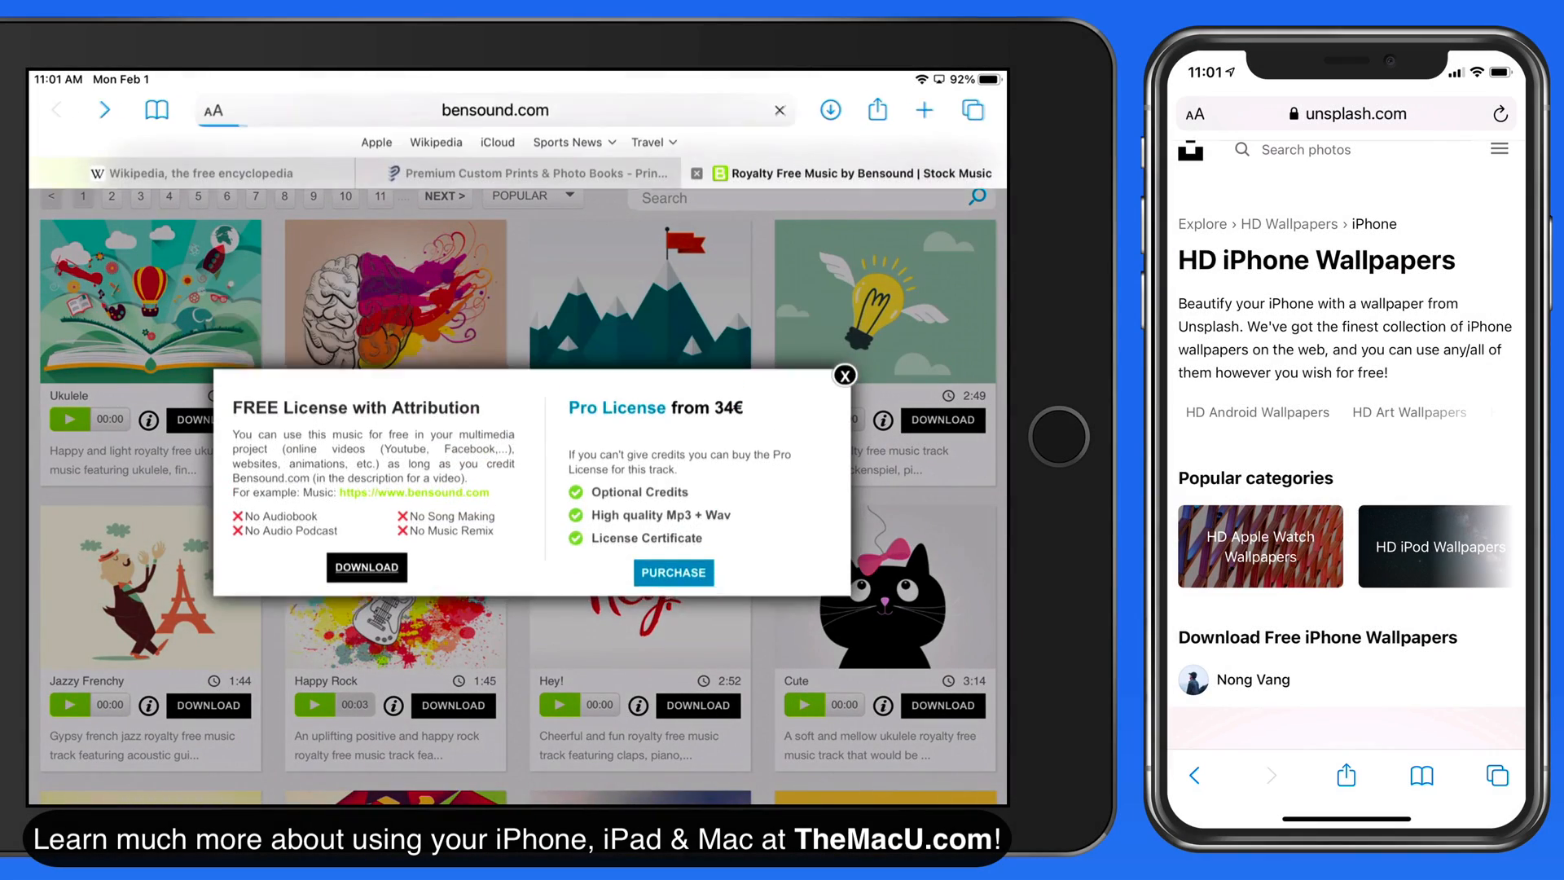
pyautogui.click(367, 567)
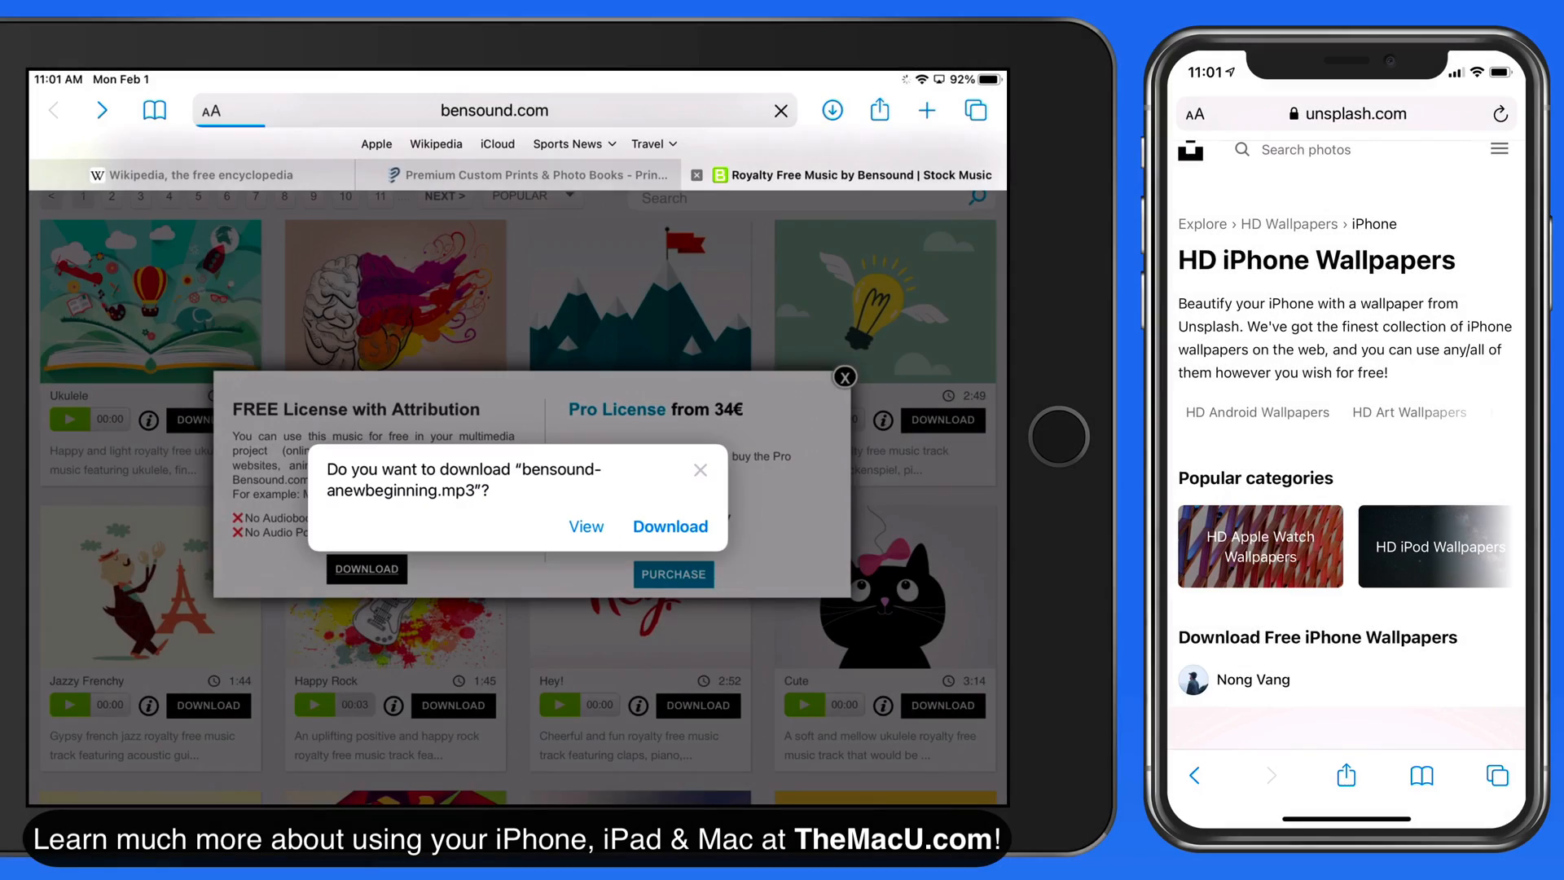
pyautogui.click(670, 527)
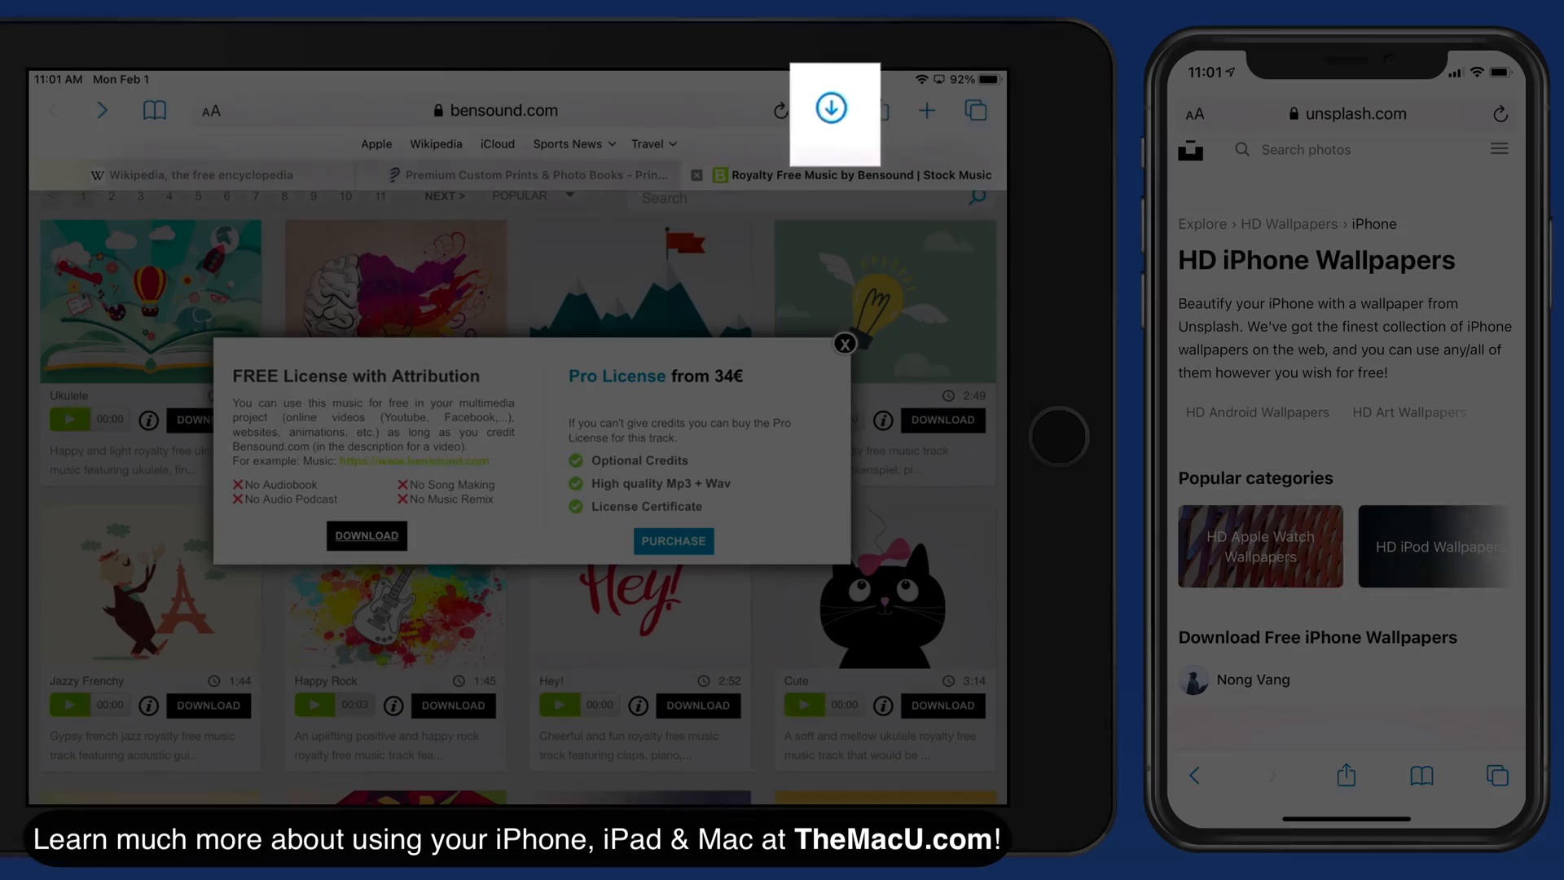
pyautogui.click(833, 111)
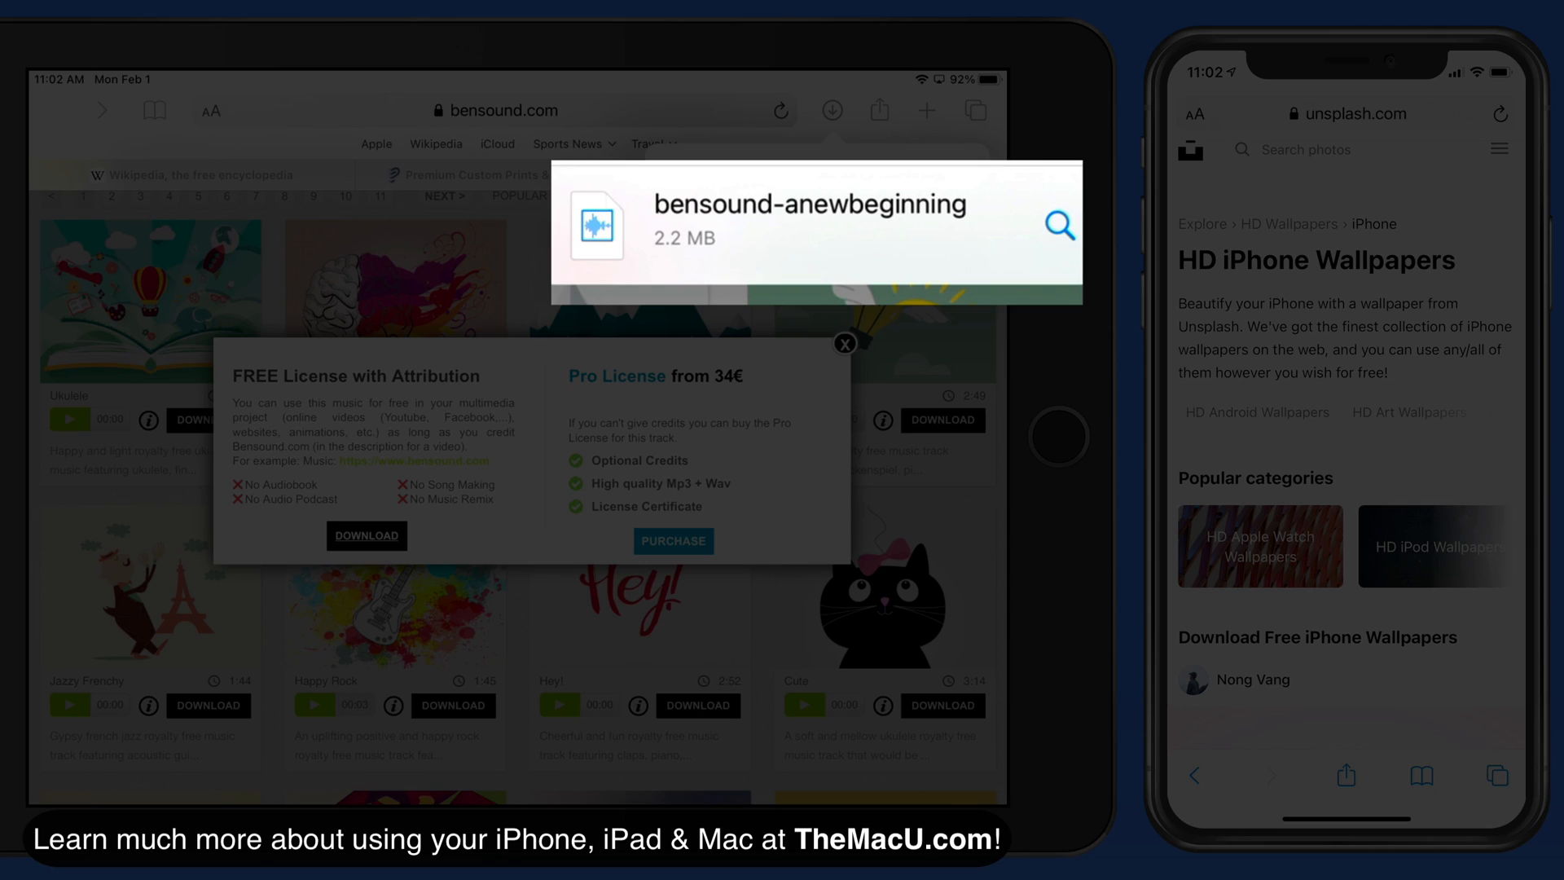
# - Preview Buddy in Safari's player instead of downloading, then return to Bensound
pyautogui.click(844, 344)
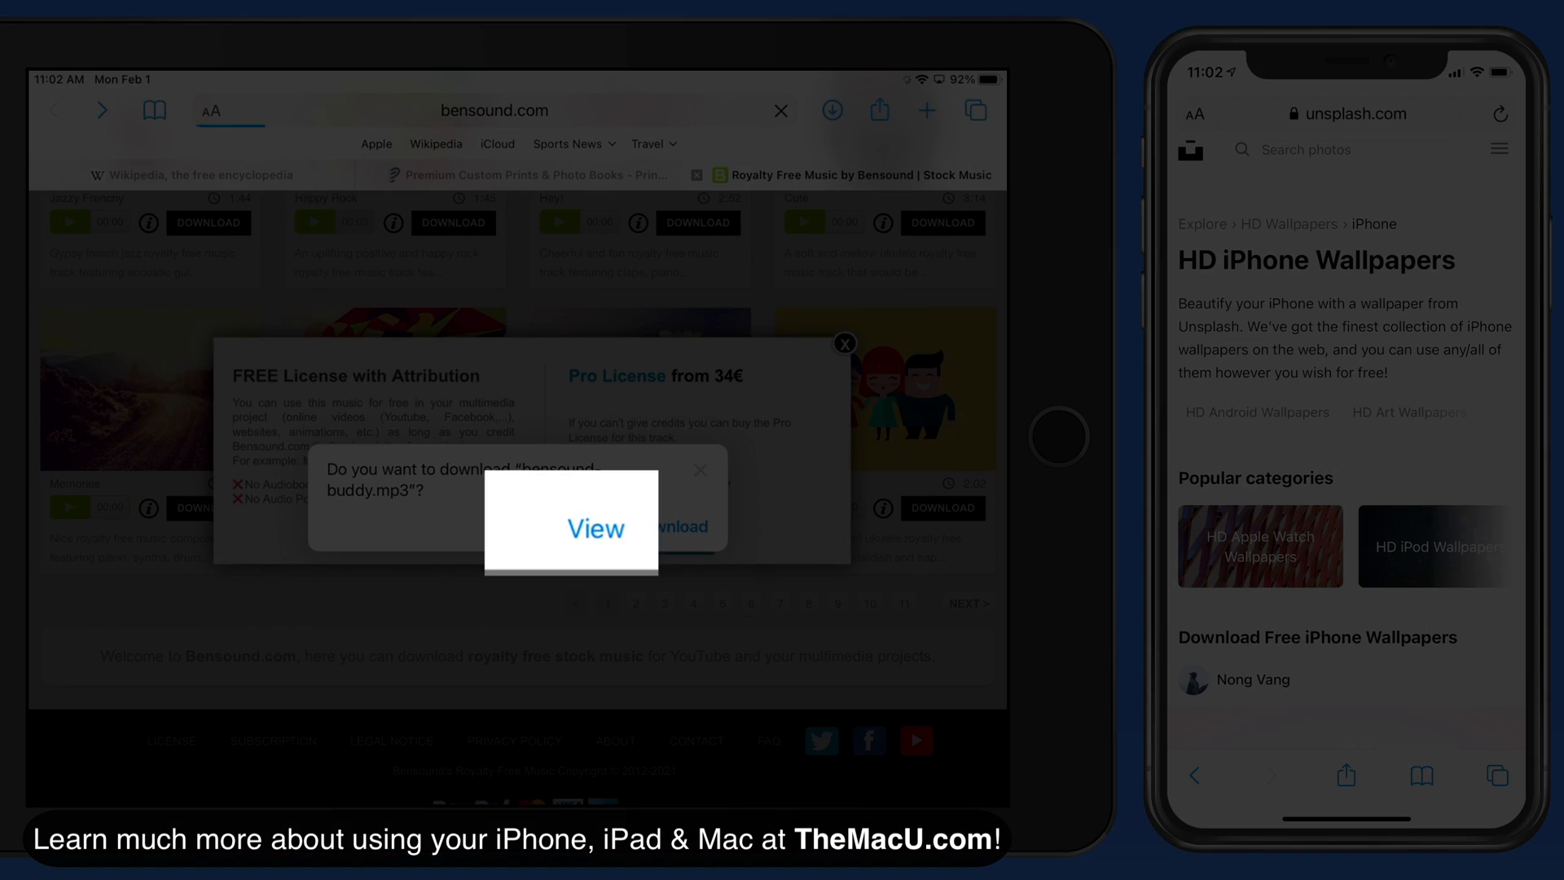
pyautogui.click(596, 528)
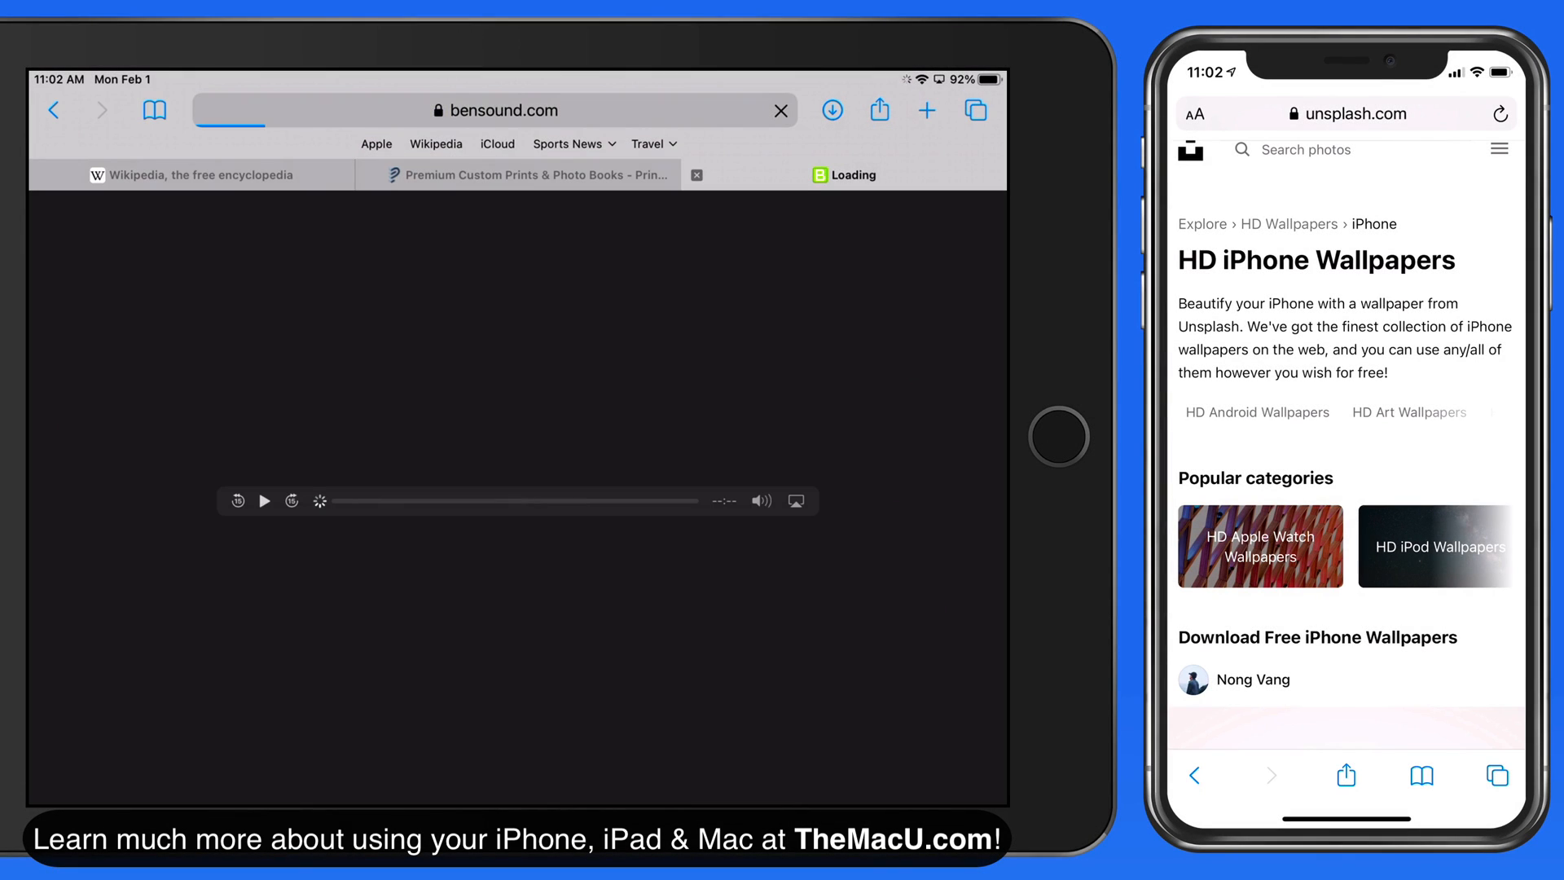
pyautogui.click(264, 500)
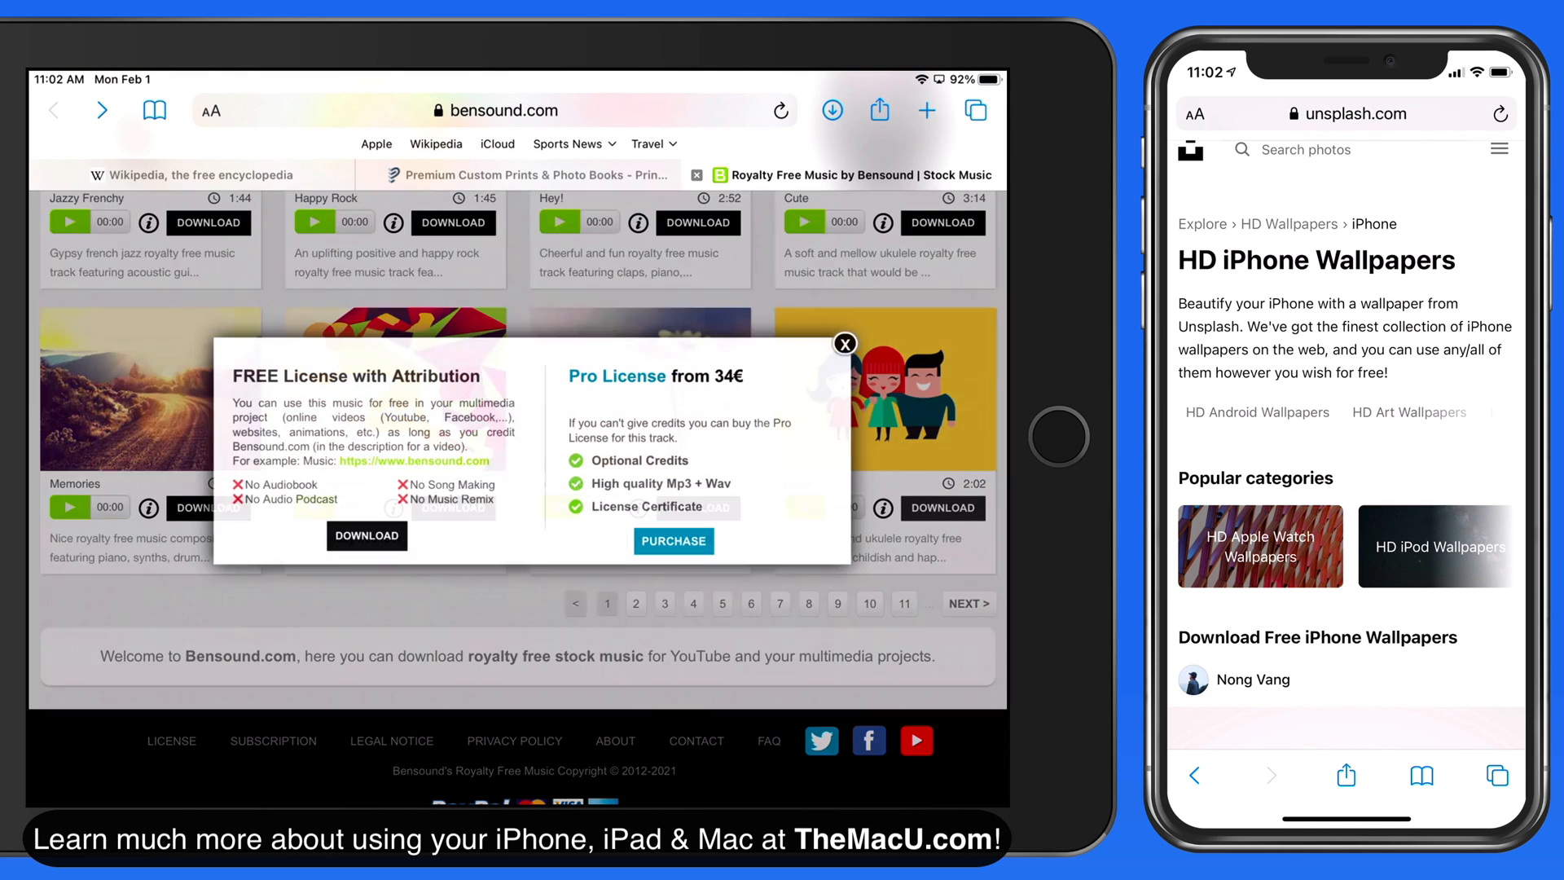
# - Download Buddy, then play the downloaded bensound-anewbeginning file from the downloads list
pyautogui.click(367, 536)
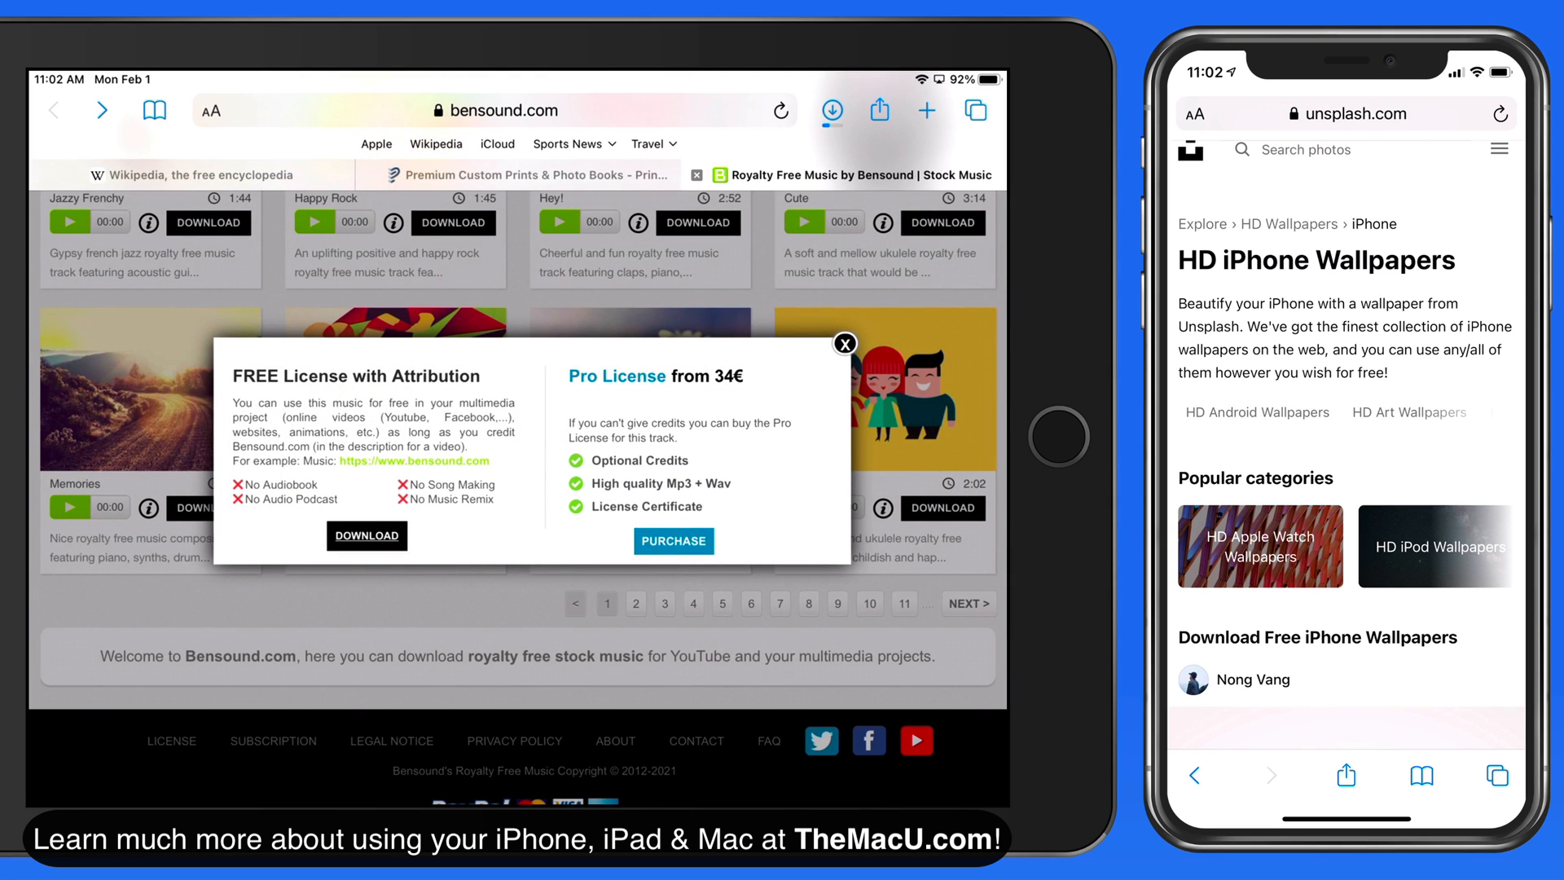
pyautogui.click(831, 110)
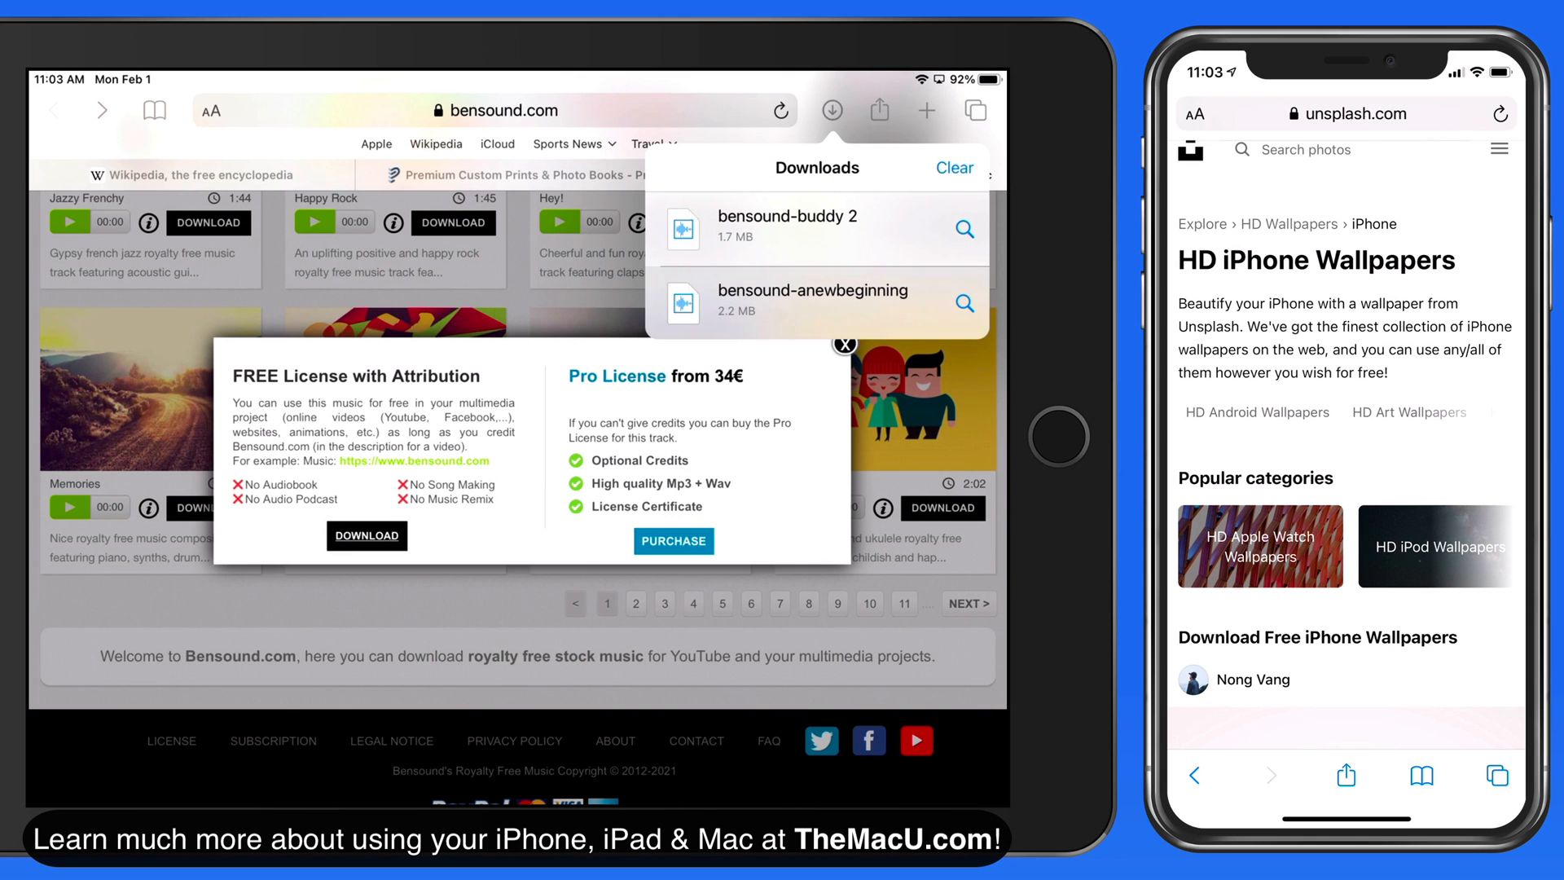
pyautogui.click(811, 303)
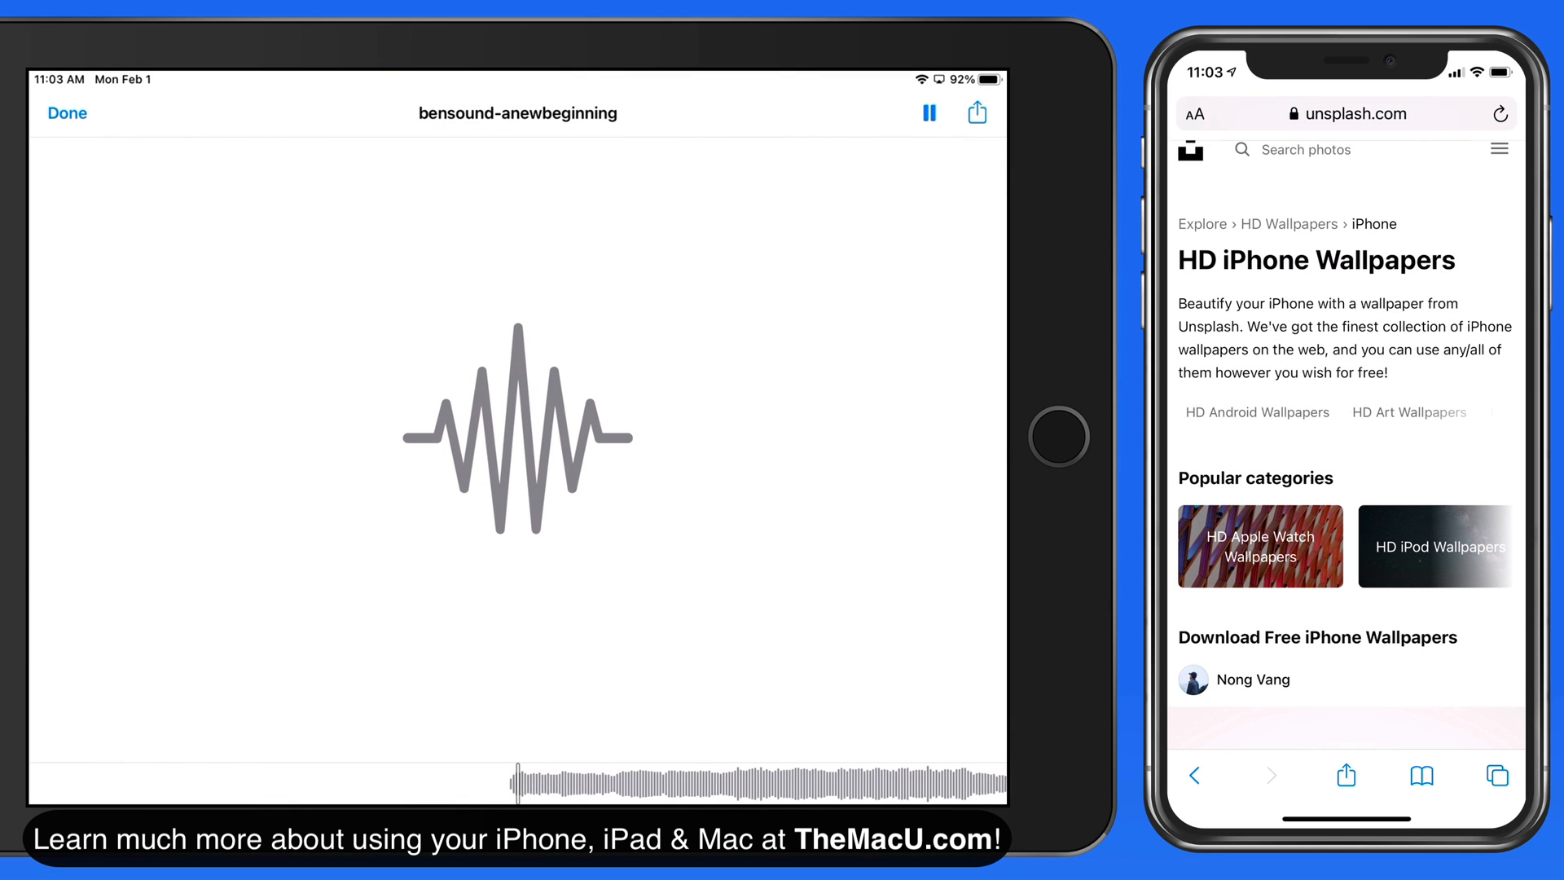
# - Dismiss the A New Beginning audio preview with Done
pyautogui.click(928, 113)
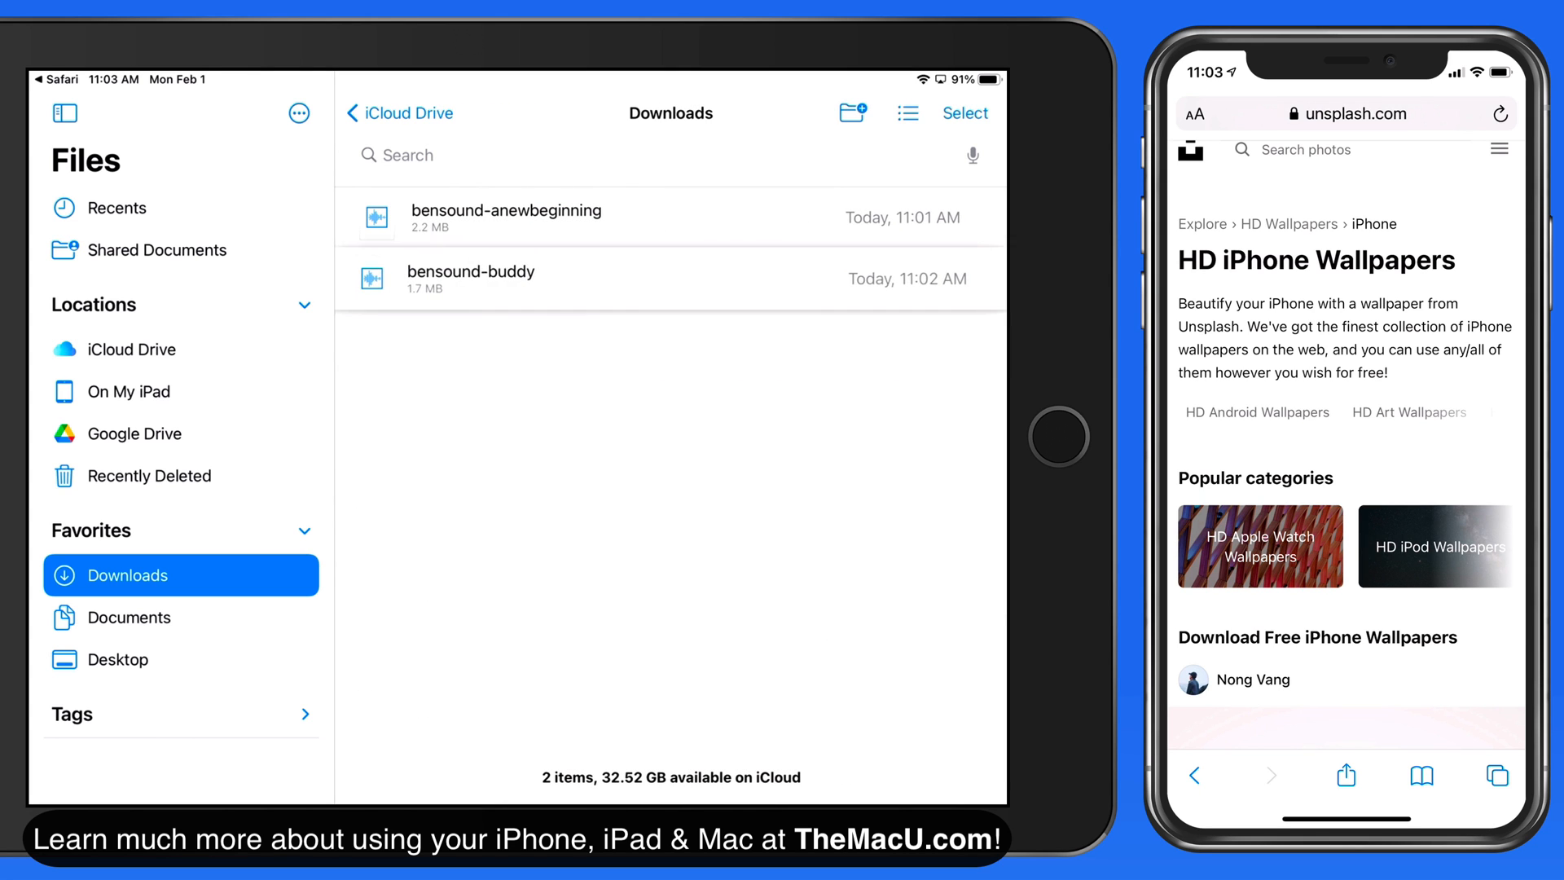
pyautogui.rightClick(469, 279)
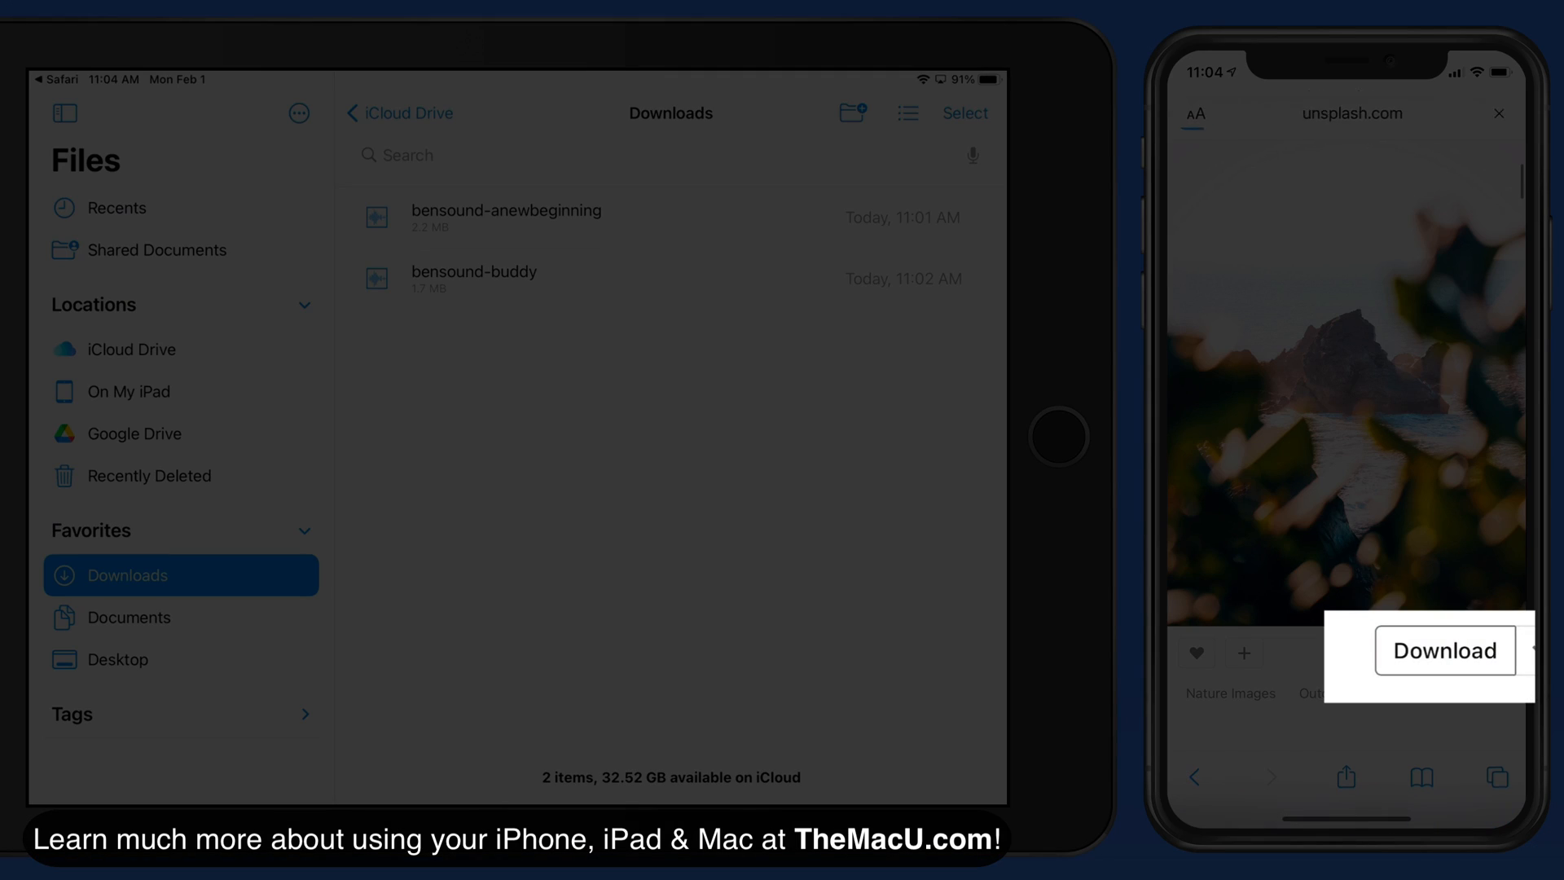
# - Download the rocky coastline photo from Unsplash and dismiss its image preview
pyautogui.click(1439, 652)
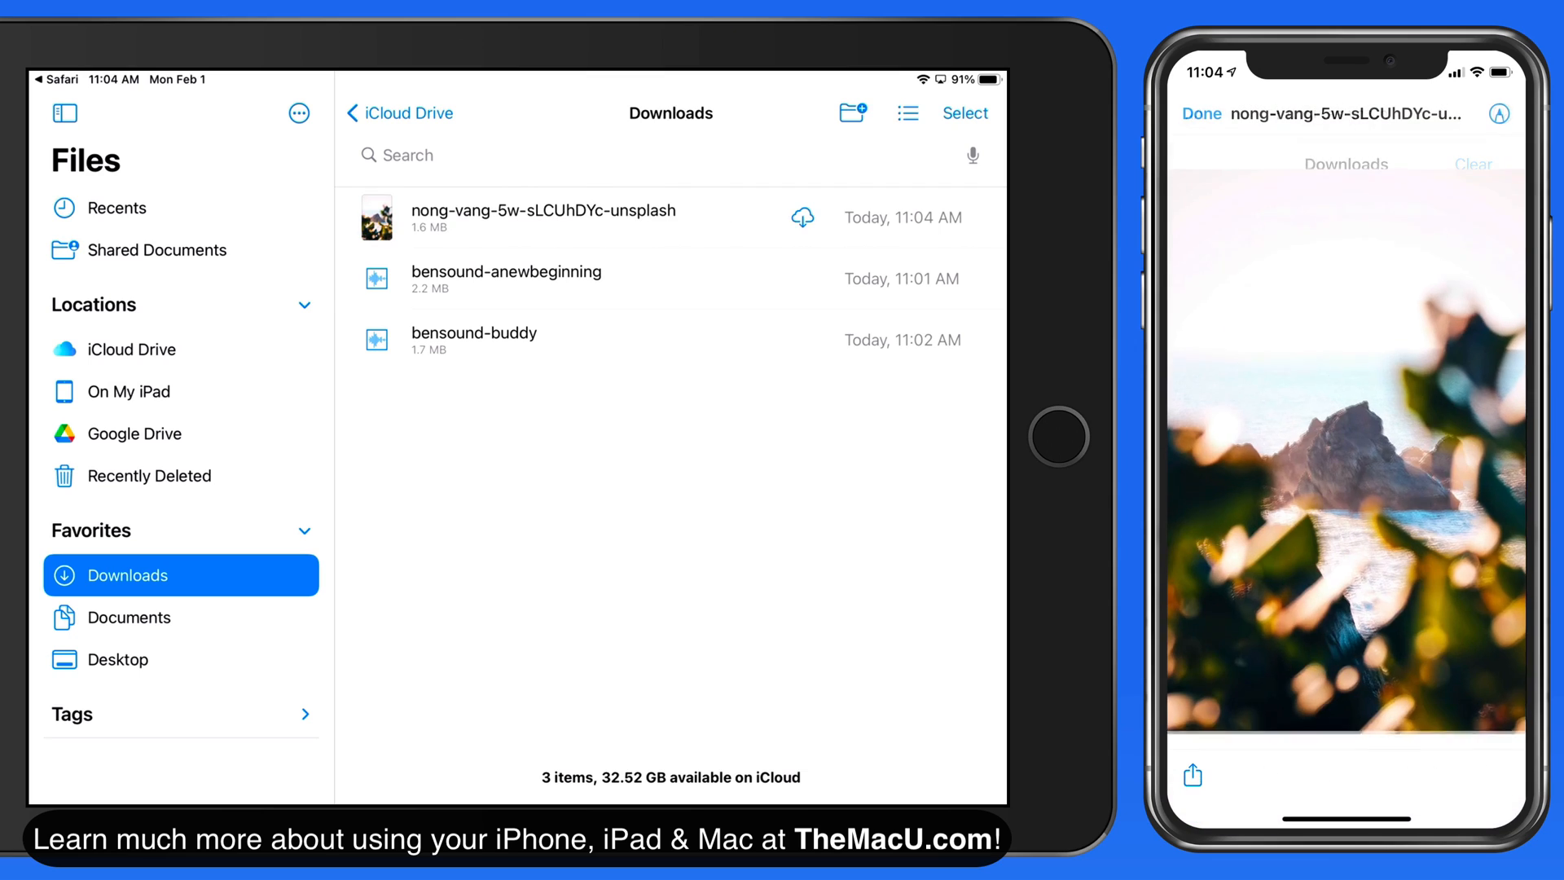
pyautogui.click(1201, 112)
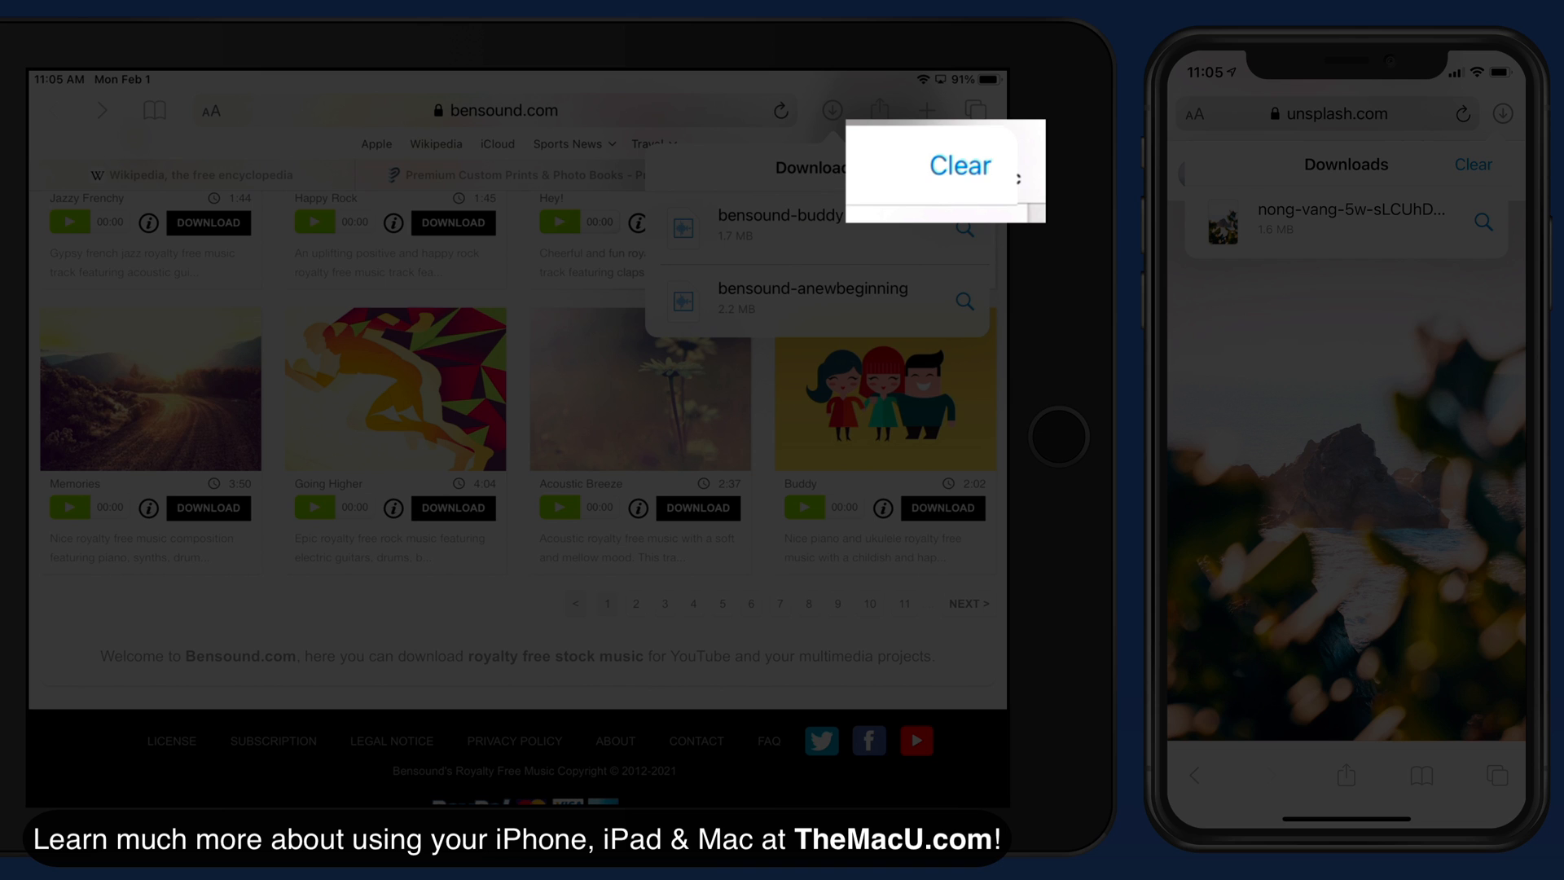
# - Clear Safari's downloads list from the Downloads popover
pyautogui.click(958, 166)
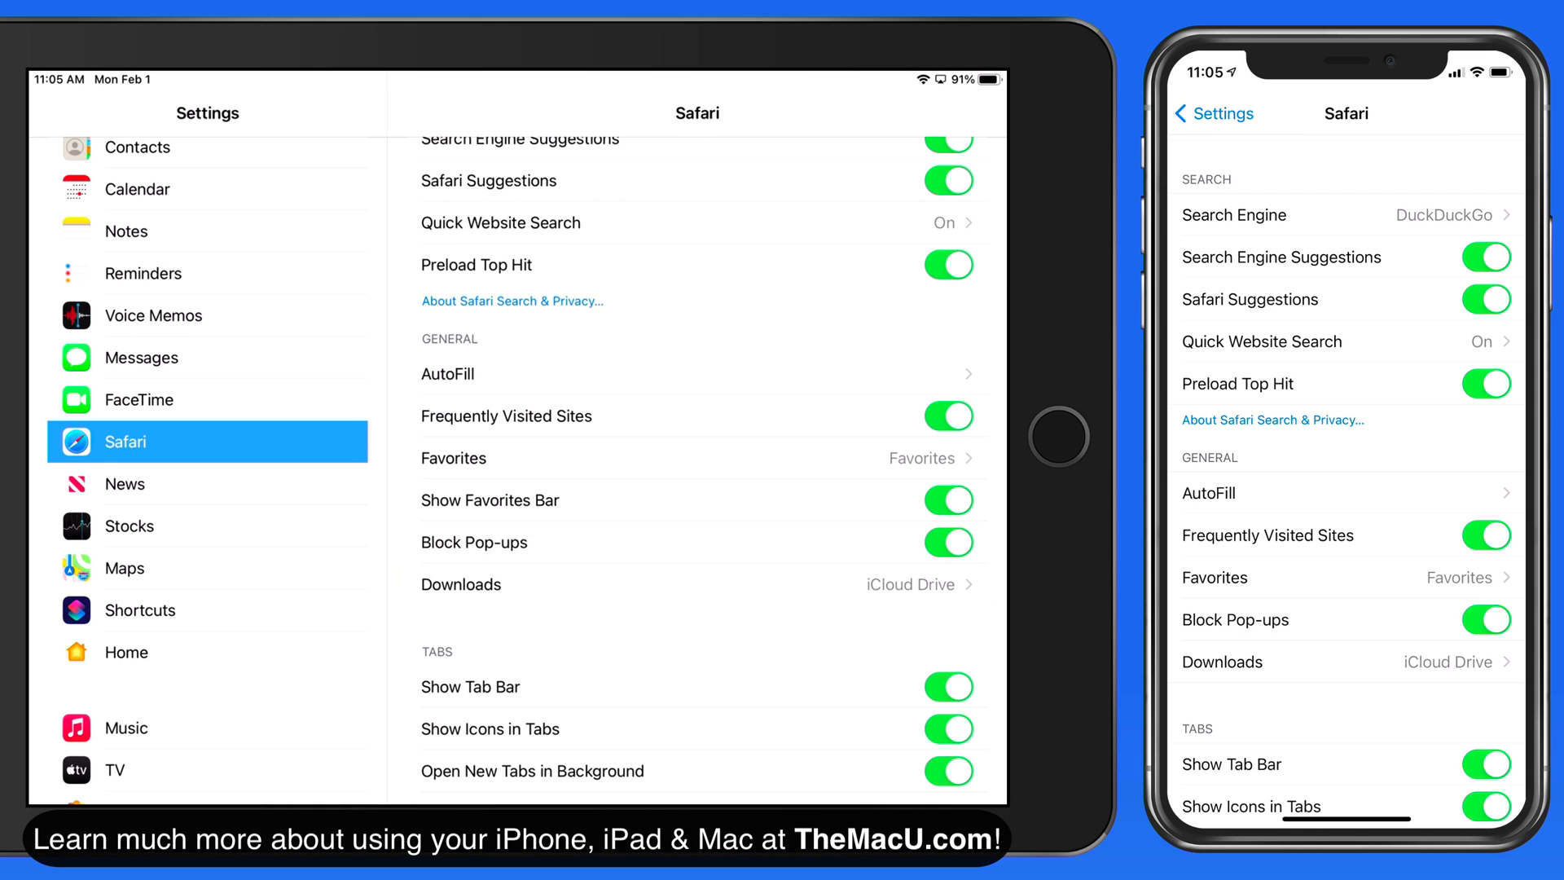
# - Enter Safari's Downloads location setting to choose On My iPhone
pyautogui.click(699, 585)
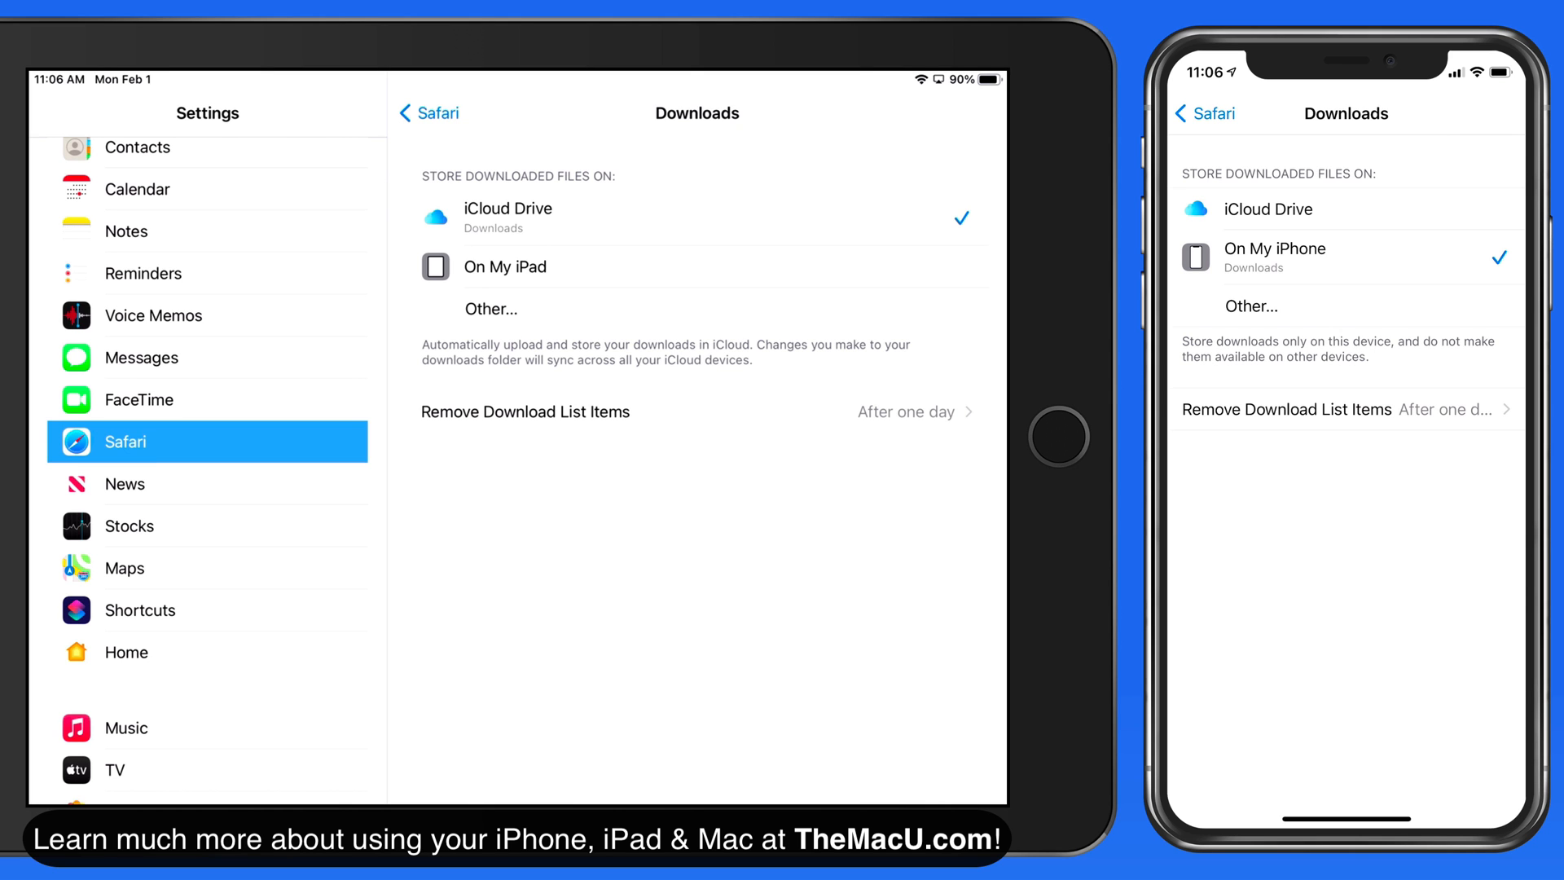
# - Choose Other... for the download location and create a new untitled folder in the picker
pyautogui.click(1250, 306)
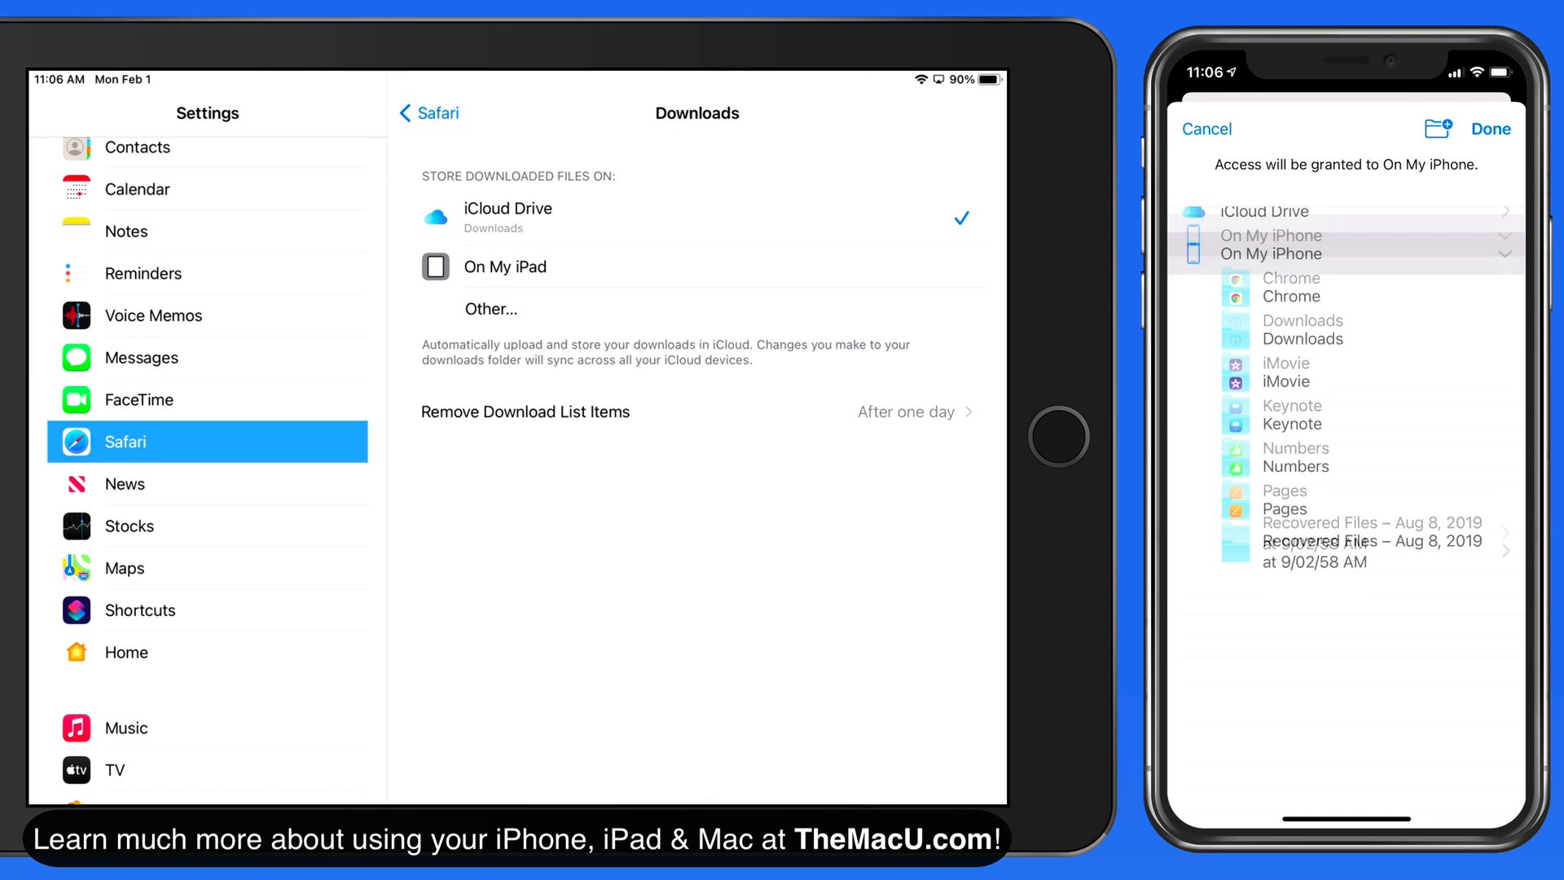
pyautogui.click(1437, 127)
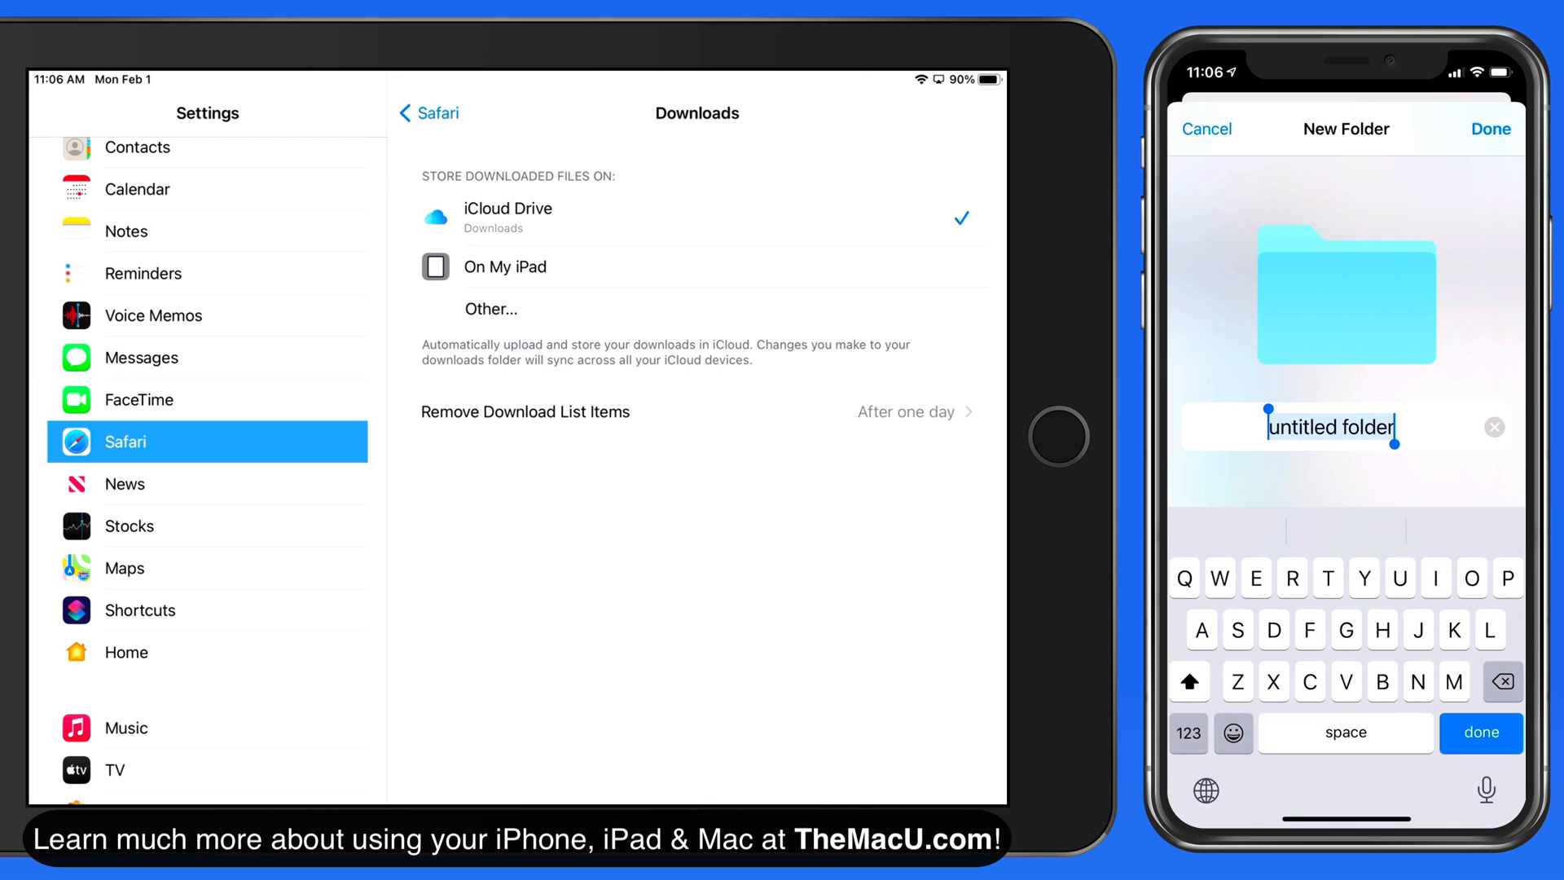